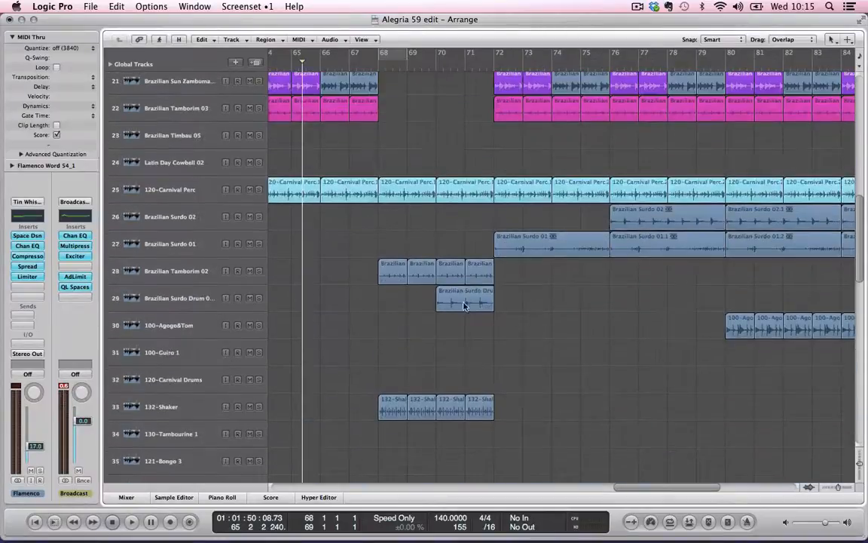
Step: Select the first Brazilian Tamborim 02 region near bar 69
left_click(392, 267)
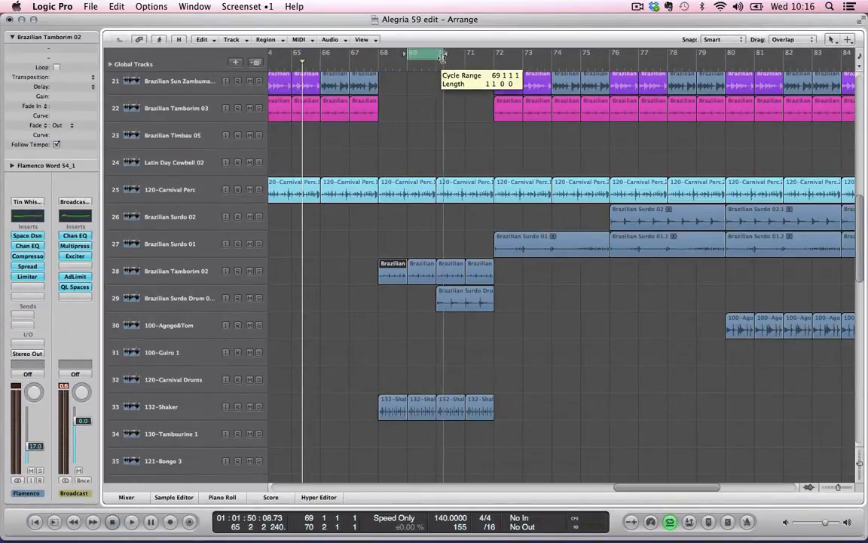
left_click_drag(441, 56, 381, 56)
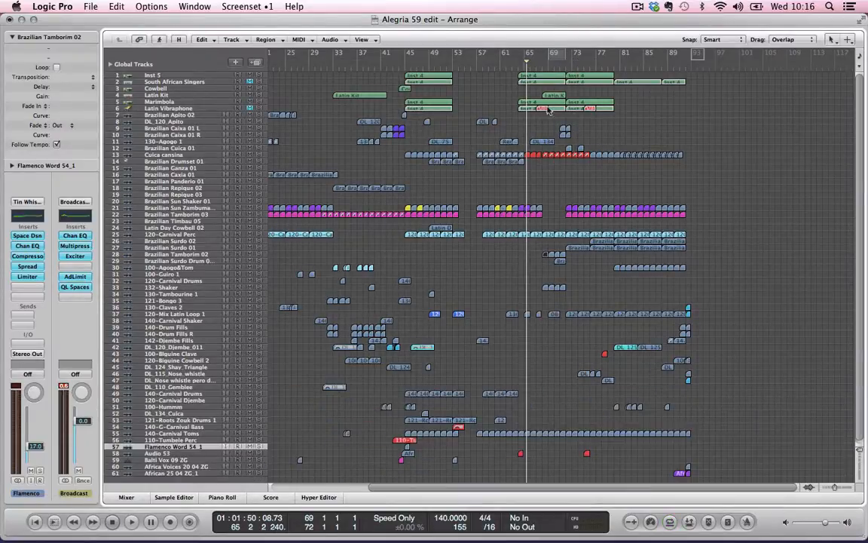
mouse_move(541, 154)
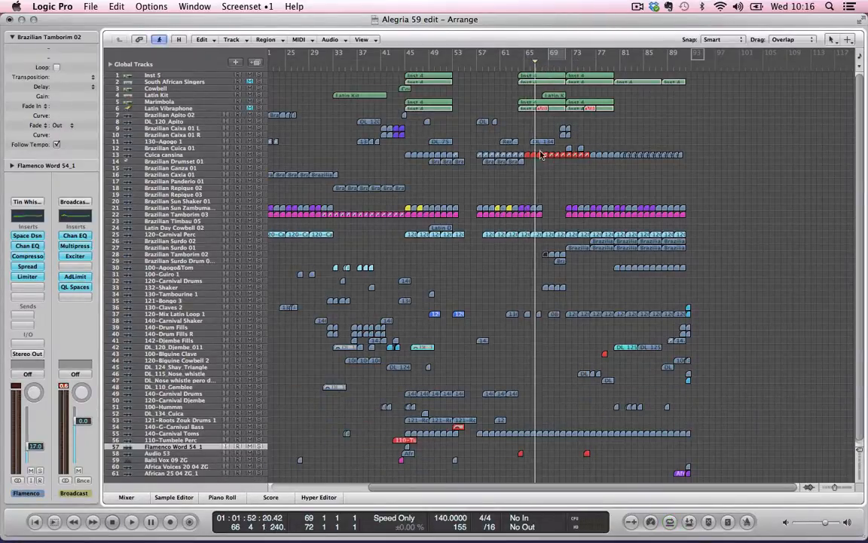
Step: Click in the arrangement to begin repositioning the cycle range onto bar 68
left_click(132, 520)
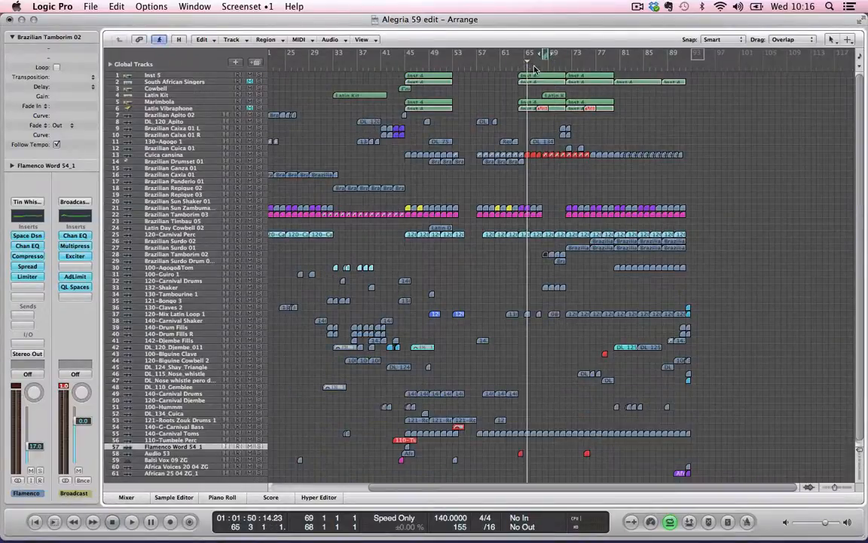
mouse_move(504, 186)
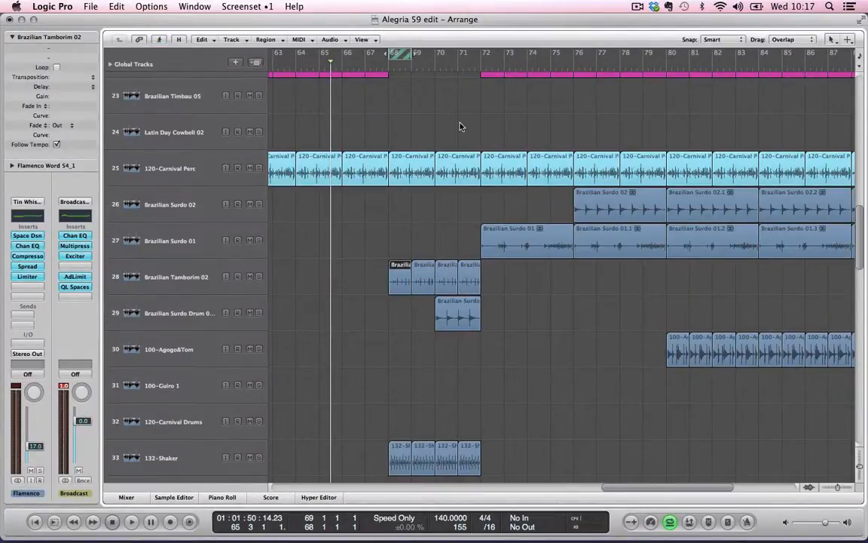
Step: Place the playhead at bar 70, just past the marked bar
left_click(131, 521)
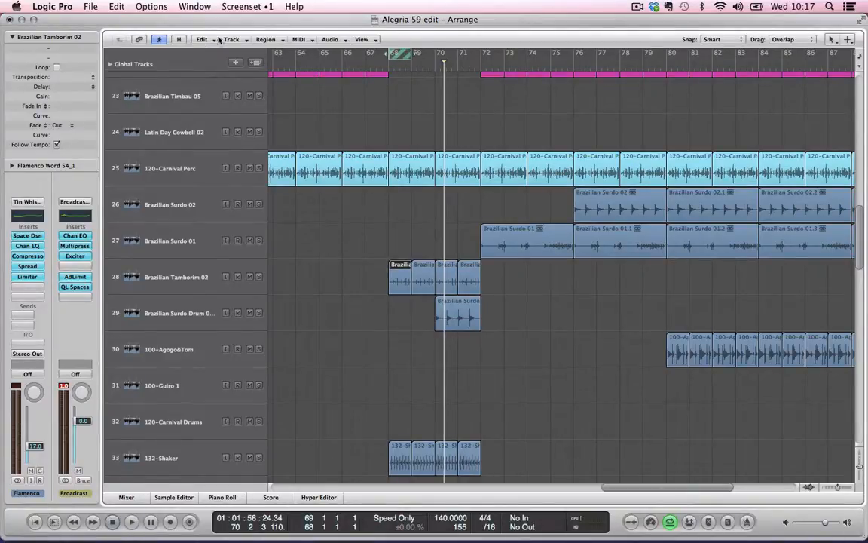
Step: Open the Edit menu's editing commands to cut bar 68 between the locators
left_click(202, 39)
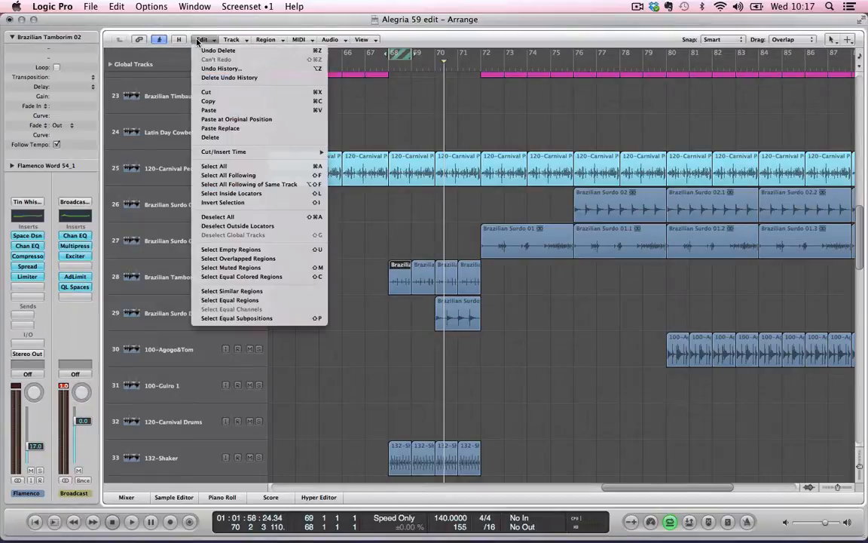
mouse_move(206, 92)
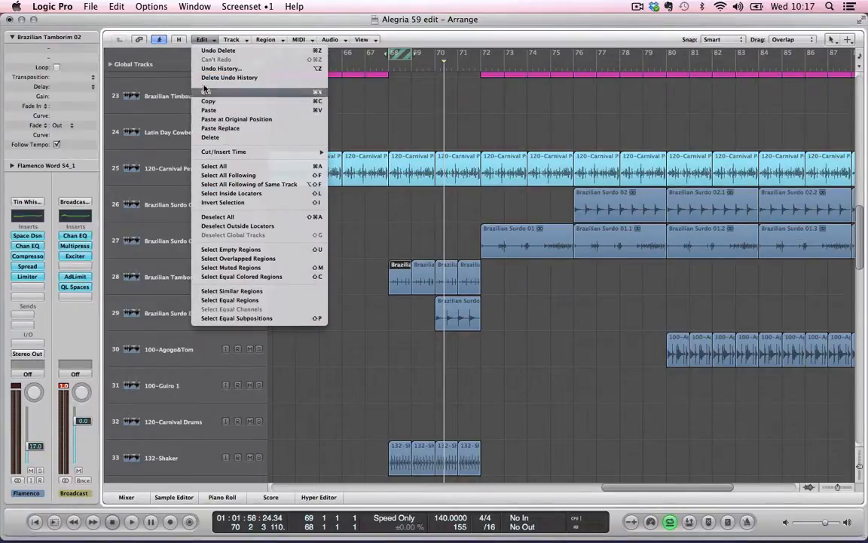
mouse_move(218, 51)
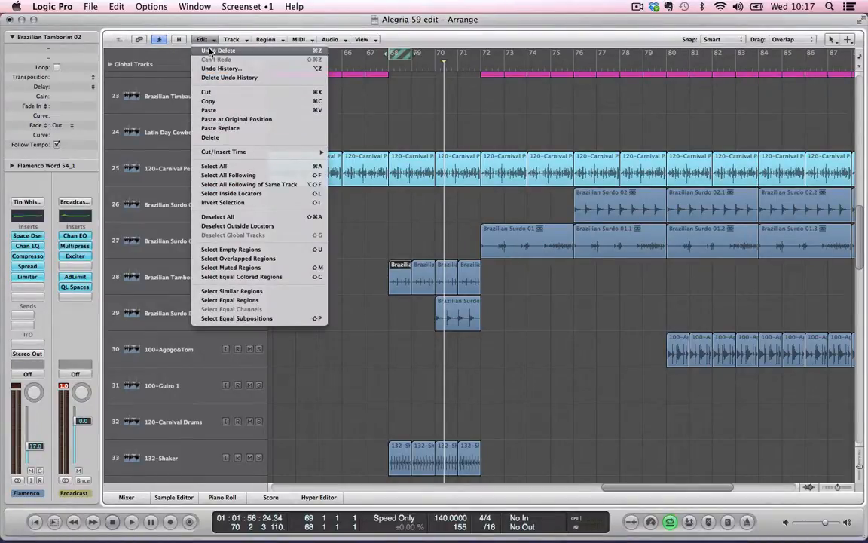
mouse_move(223, 152)
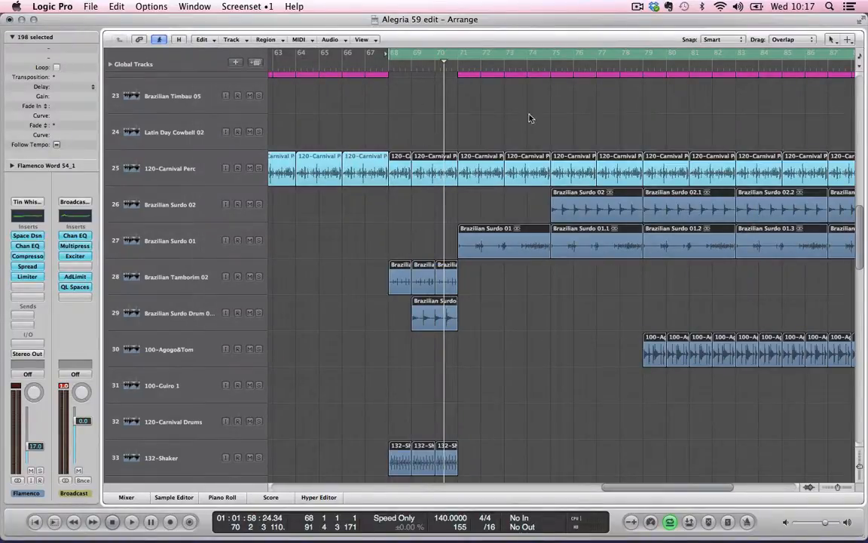
mouse_move(434, 142)
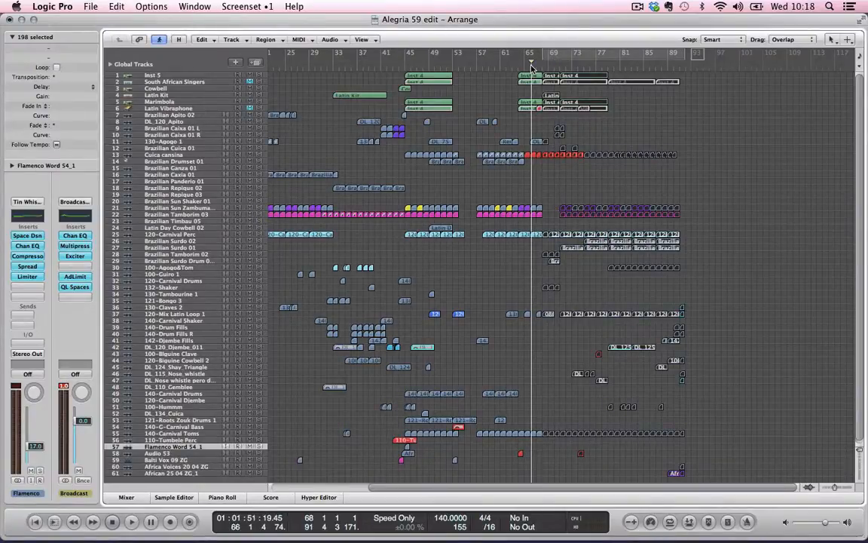
mouse_move(549, 112)
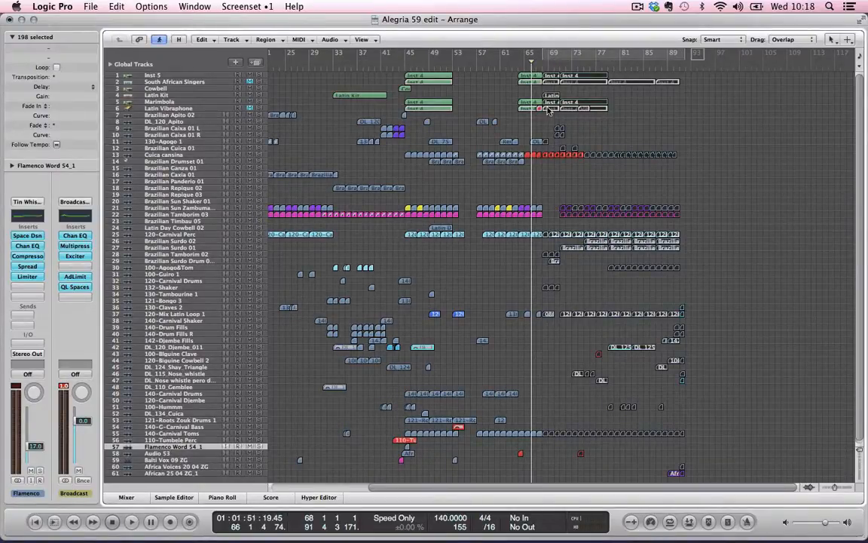